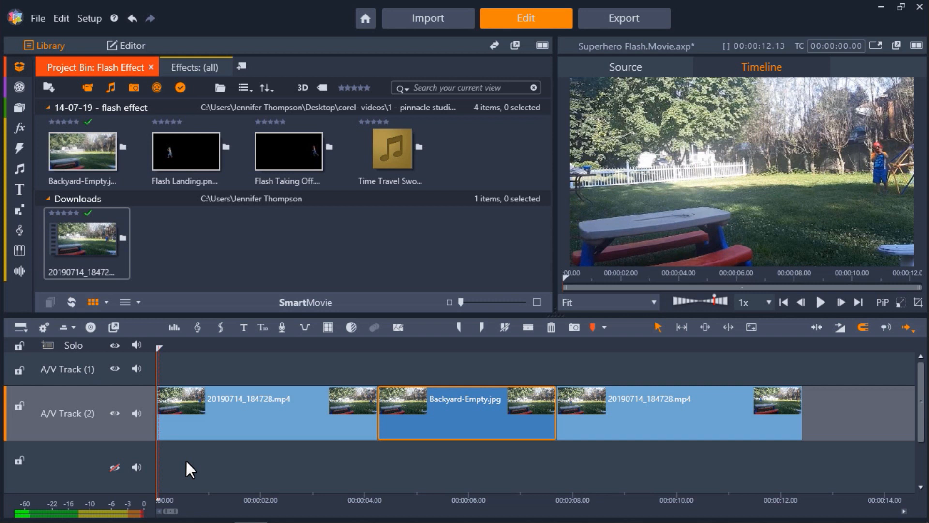
mouse_move(160, 383)
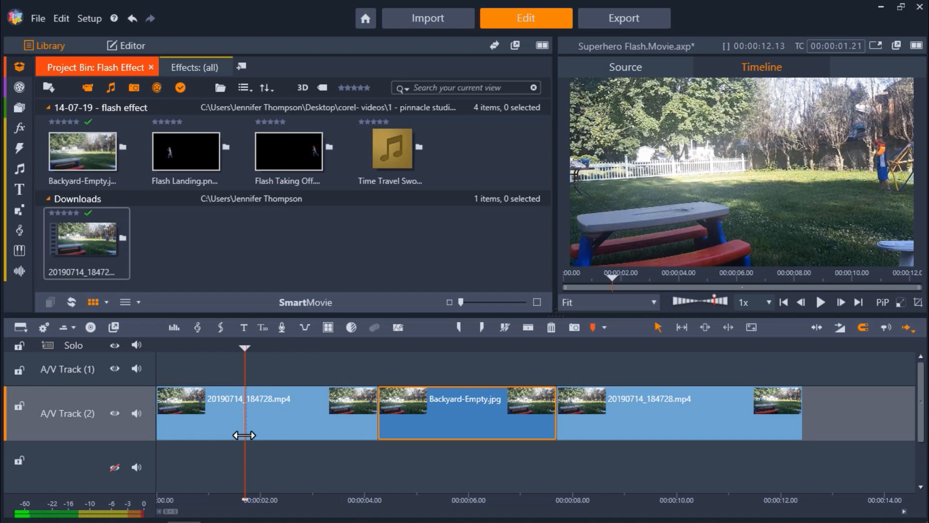
mouse_move(527, 327)
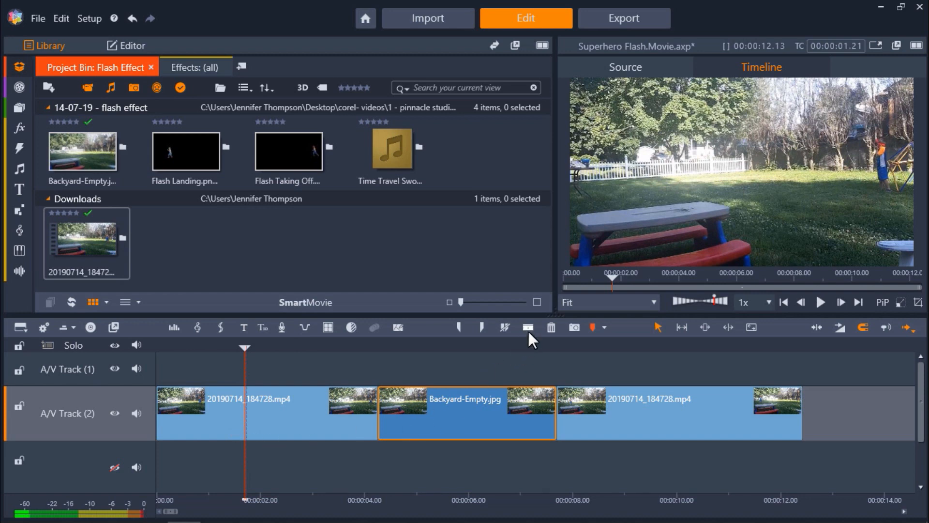
mouse_move(527, 327)
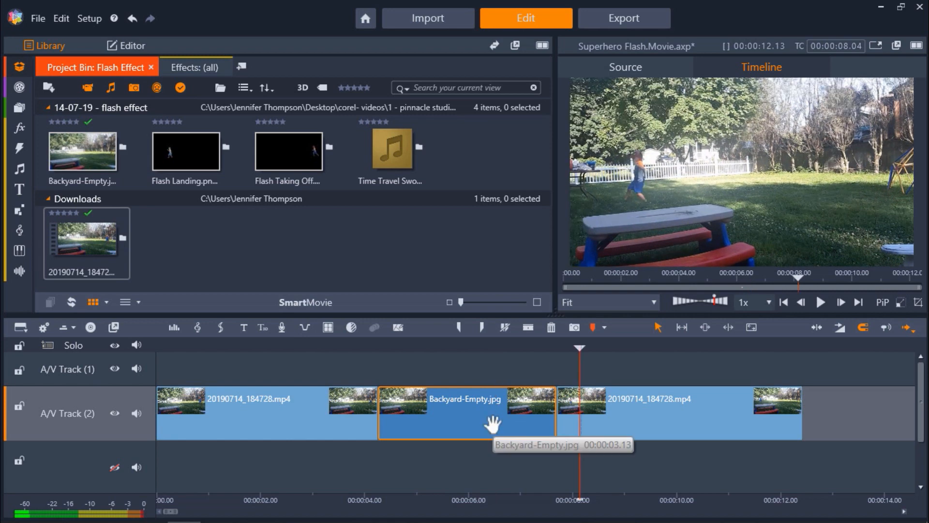
mouse_move(491, 422)
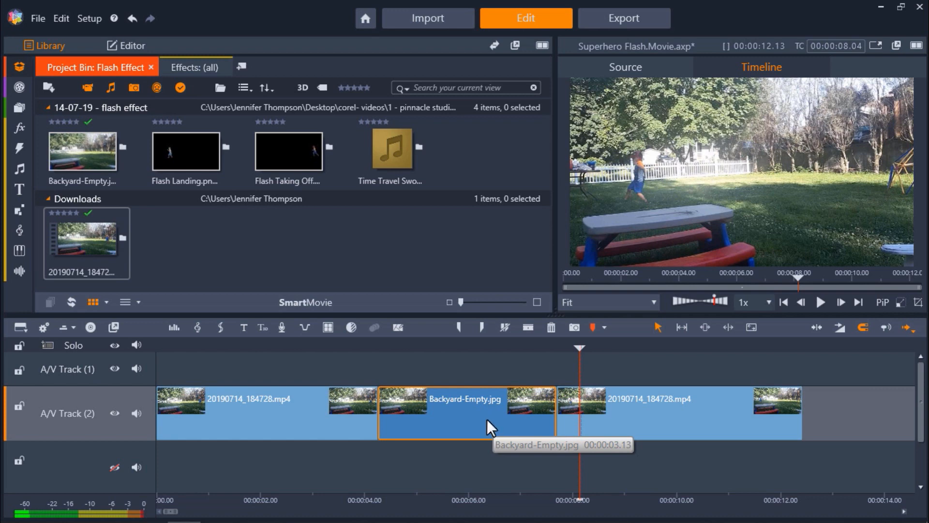
Set the Backyard-Empty.jpg photo clip's duration to 00:00:00.15.
right_click(467, 413)
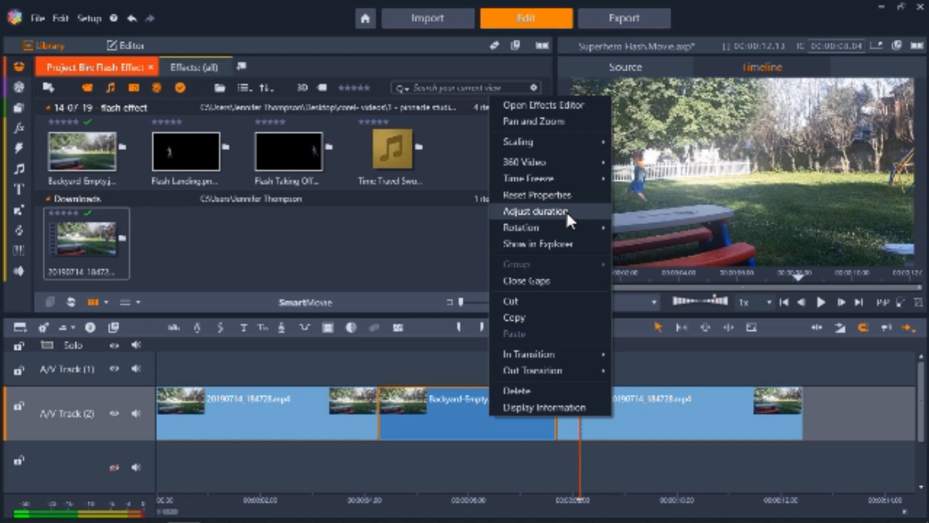
left_click(539, 210)
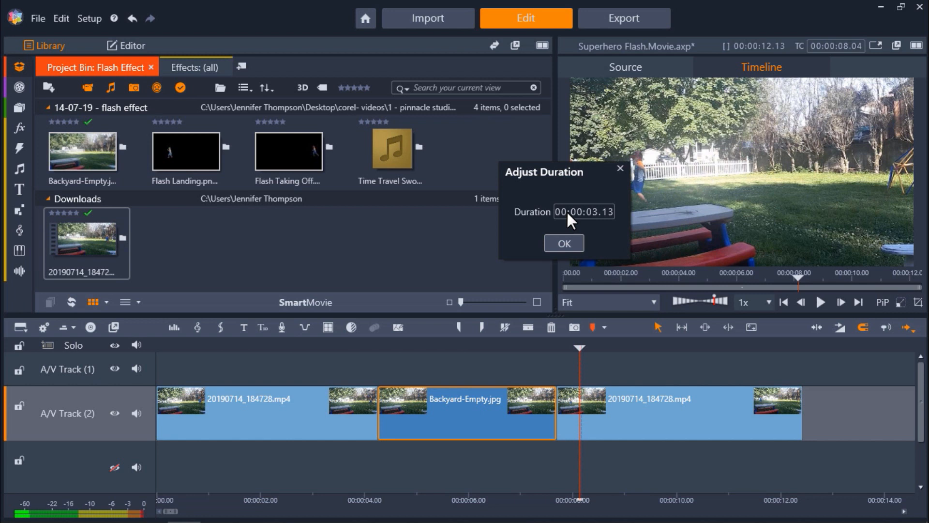
mouse_move(589, 220)
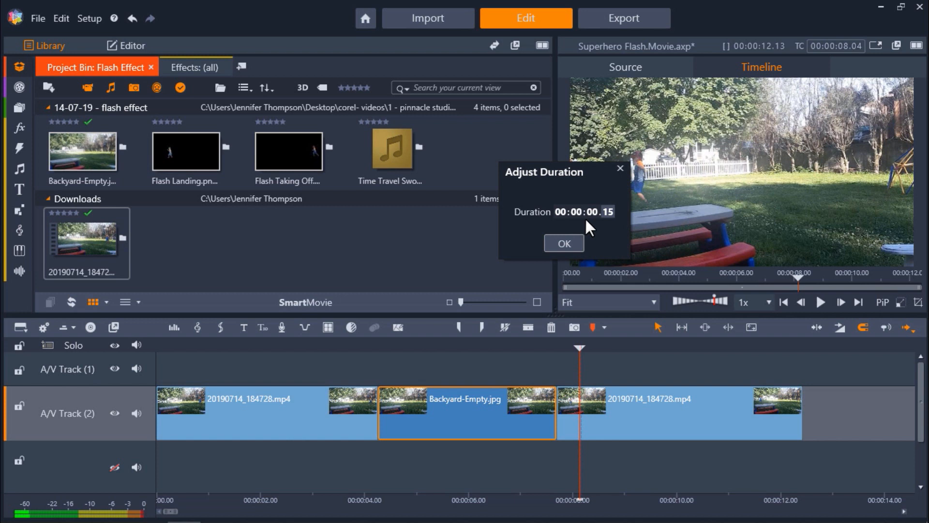
left_click(563, 243)
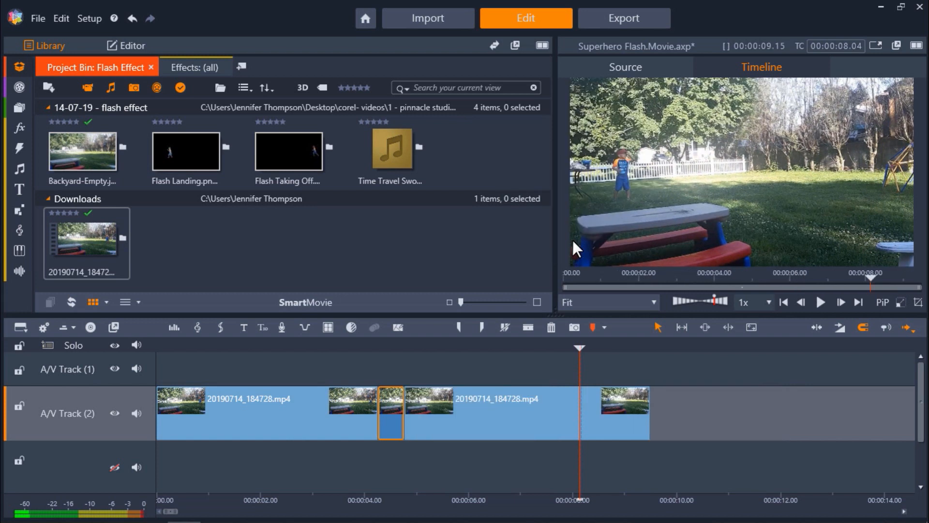
mouse_move(576, 266)
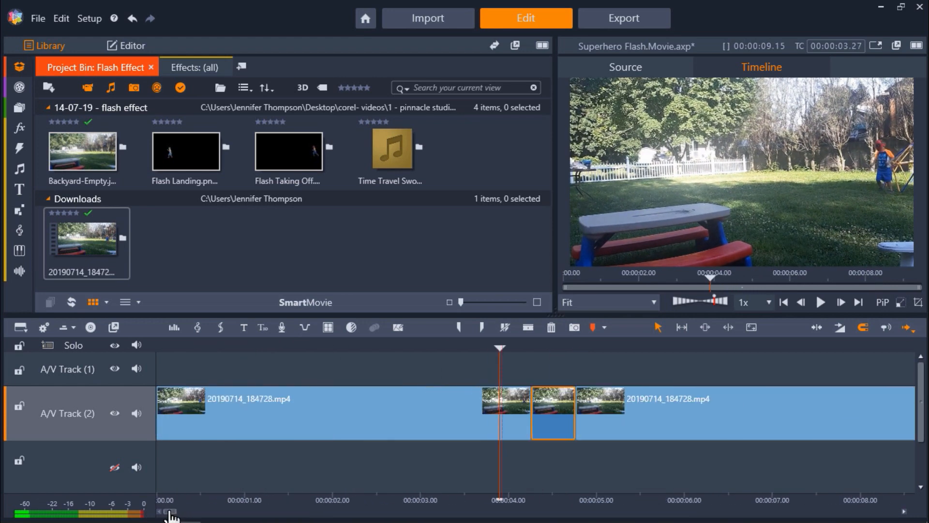
mouse_move(500, 462)
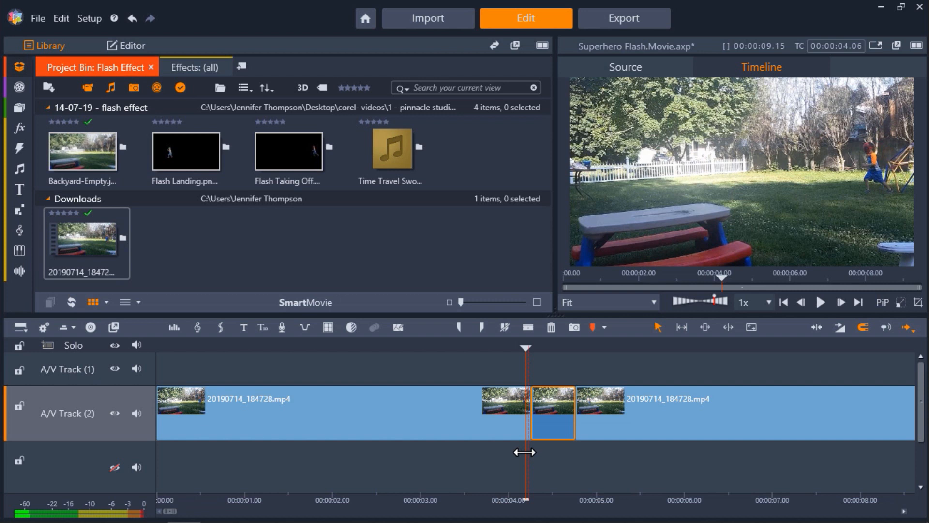
mouse_move(817, 343)
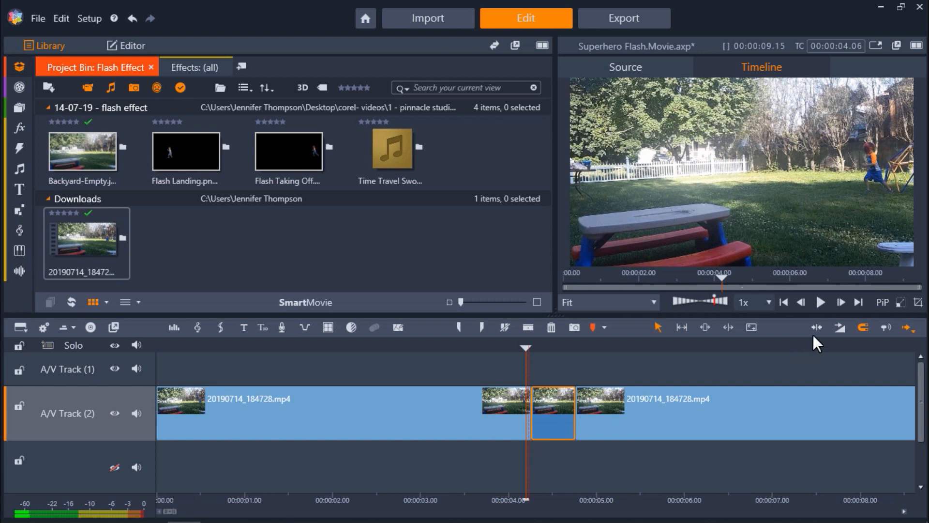
mouse_move(841, 304)
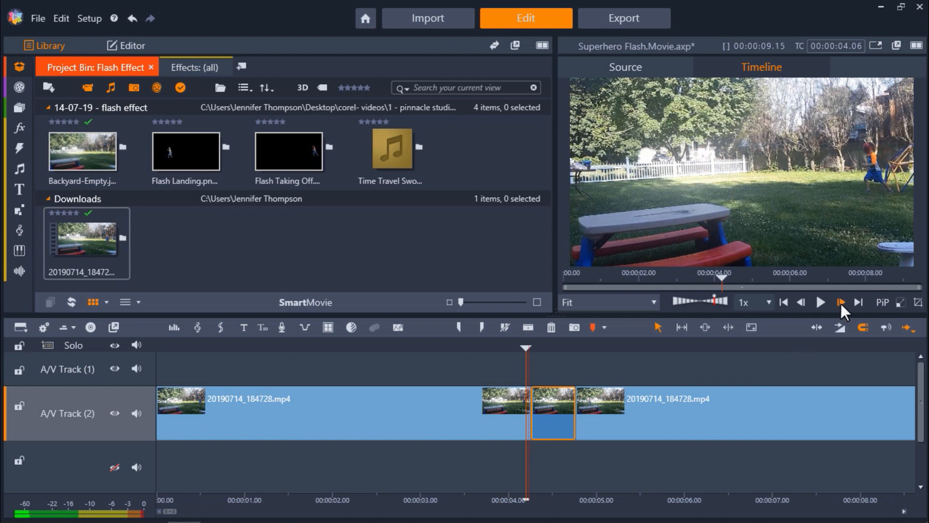
Step one frame forward, then back to 00:00:04.07, the boy's last frame.
left_click(839, 302)
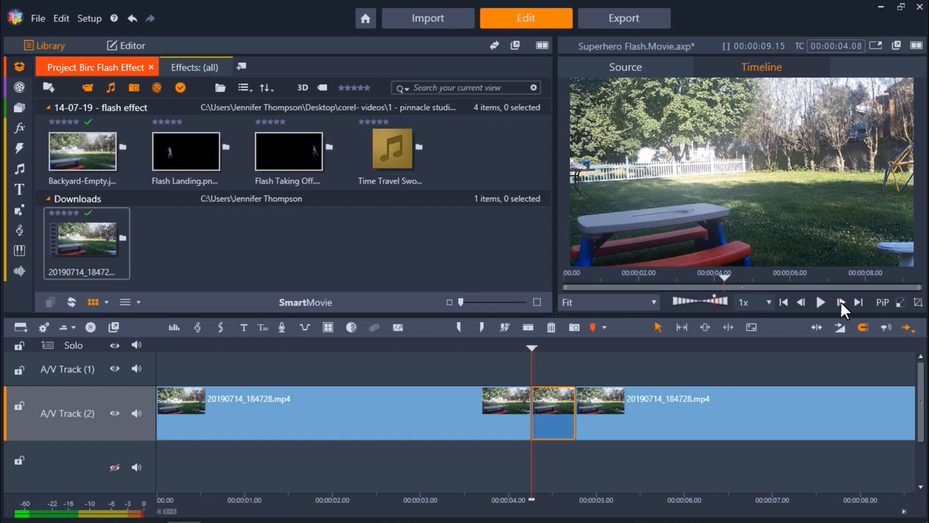
left_click(801, 302)
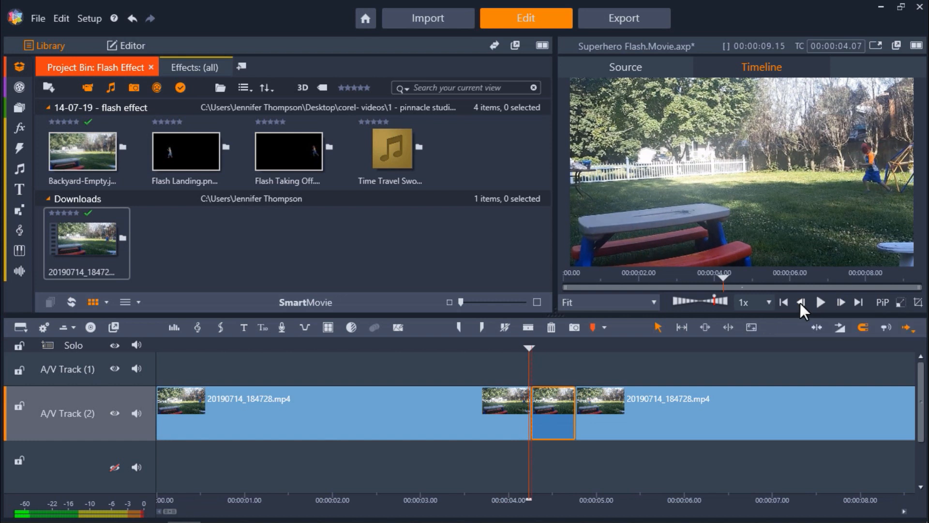
mouse_move(667, 347)
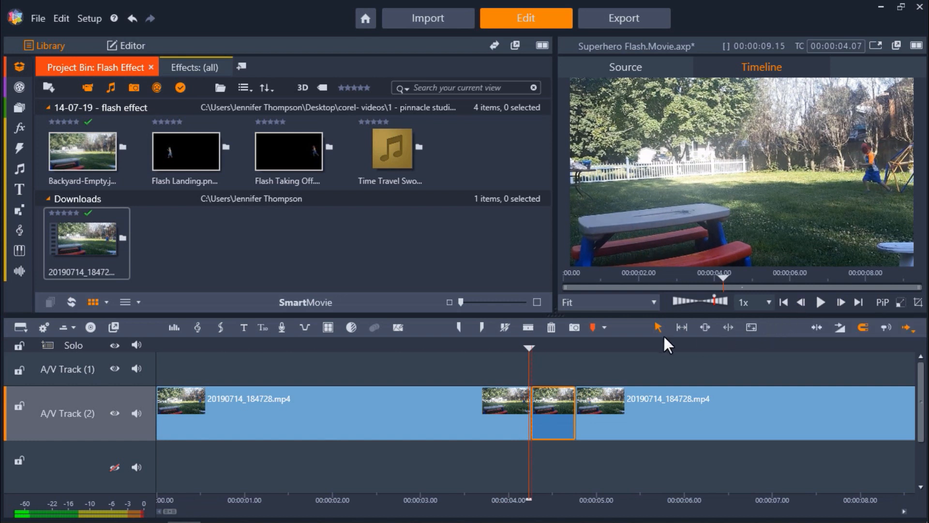
mouse_move(573, 327)
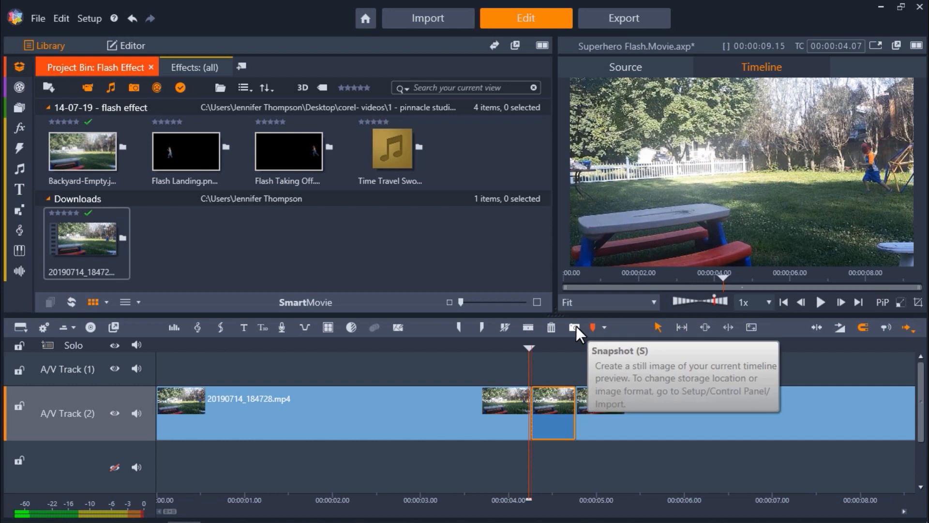
Snapshot the boy's last frame as Superhero Flash.Movie_Snapshot.jpg into the library.
left_click(574, 327)
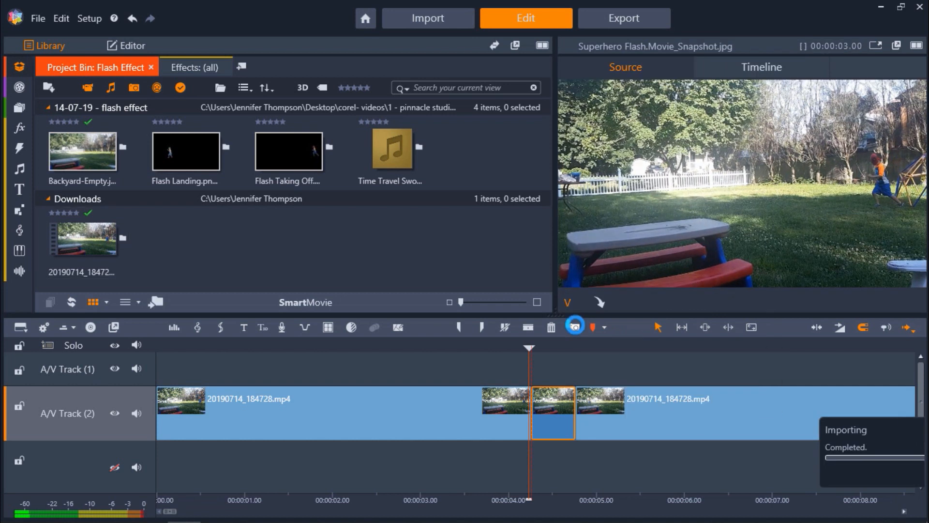
left_click(574, 326)
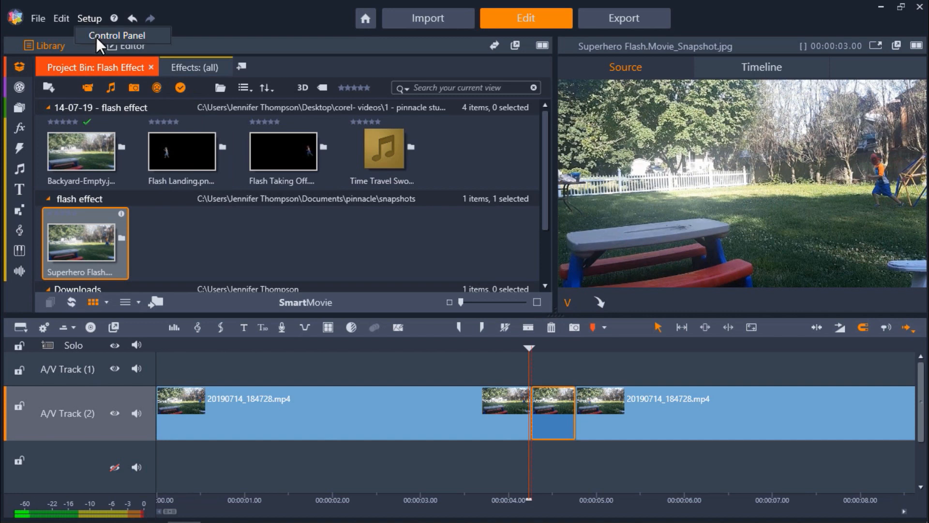
View the Snapshots Directory on the Control Panel's Import page.
left_click(118, 35)
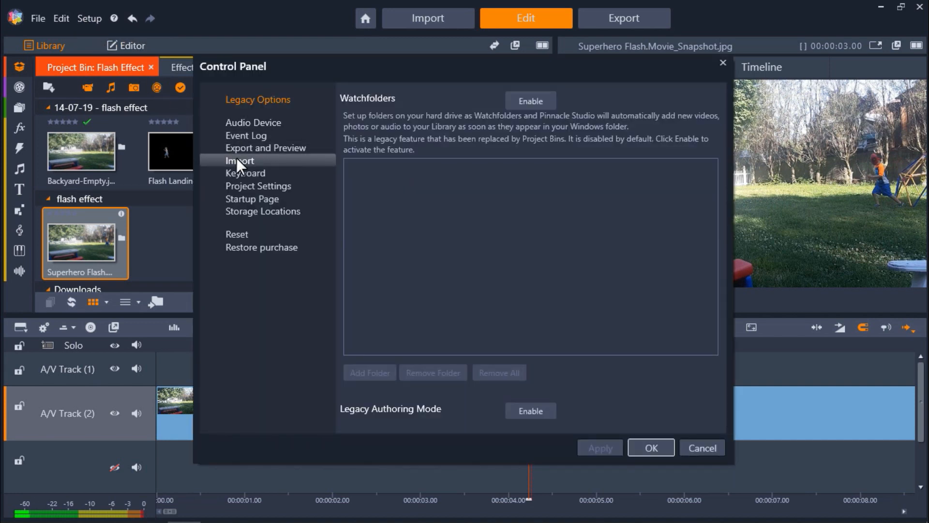
left_click(240, 160)
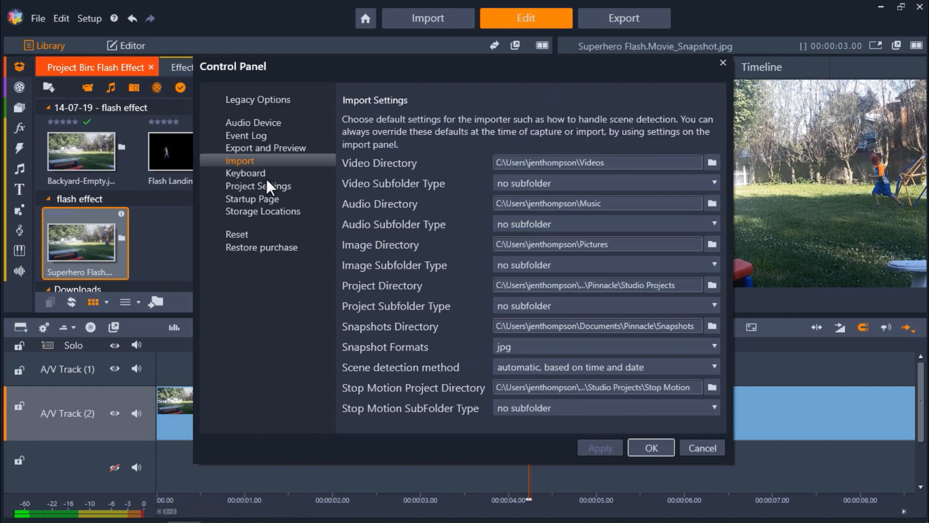
mouse_move(518, 339)
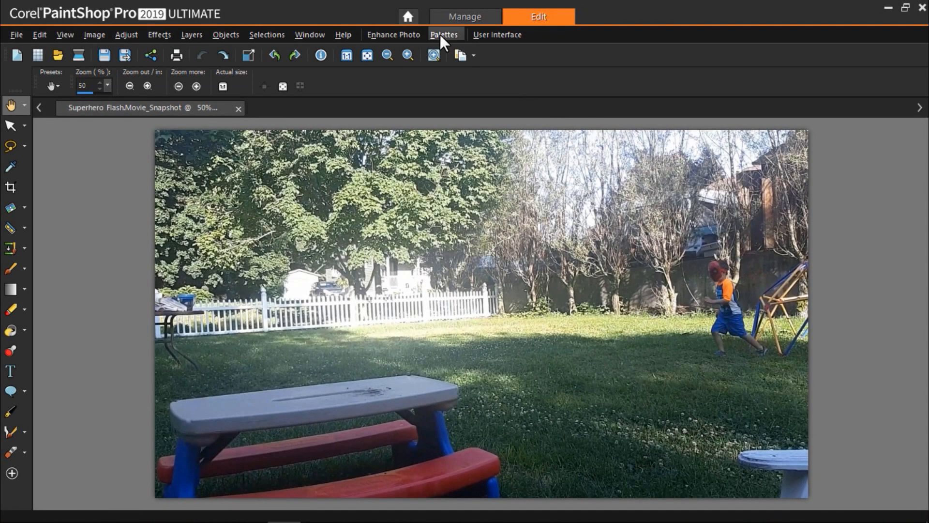
Show the Layers palette for the boy's snapshot via Palettes > Layers.
left_click(444, 35)
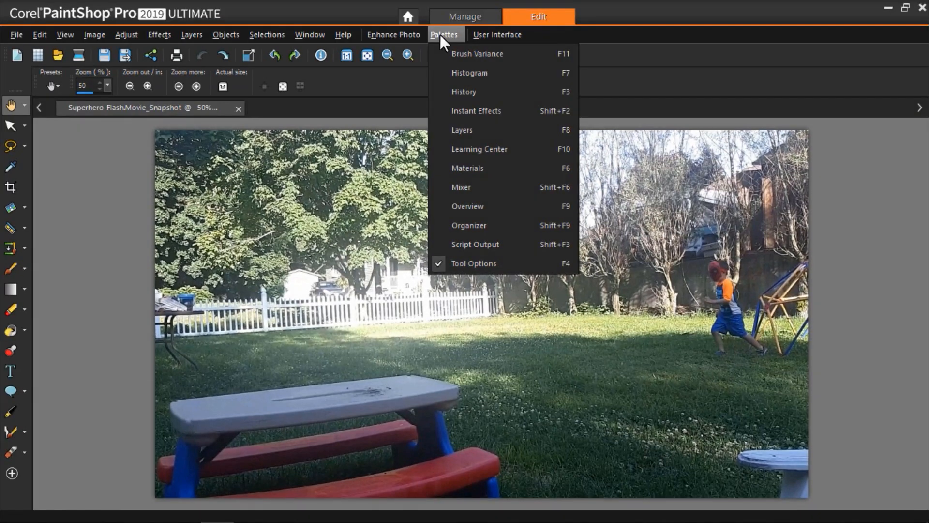
left_click(462, 129)
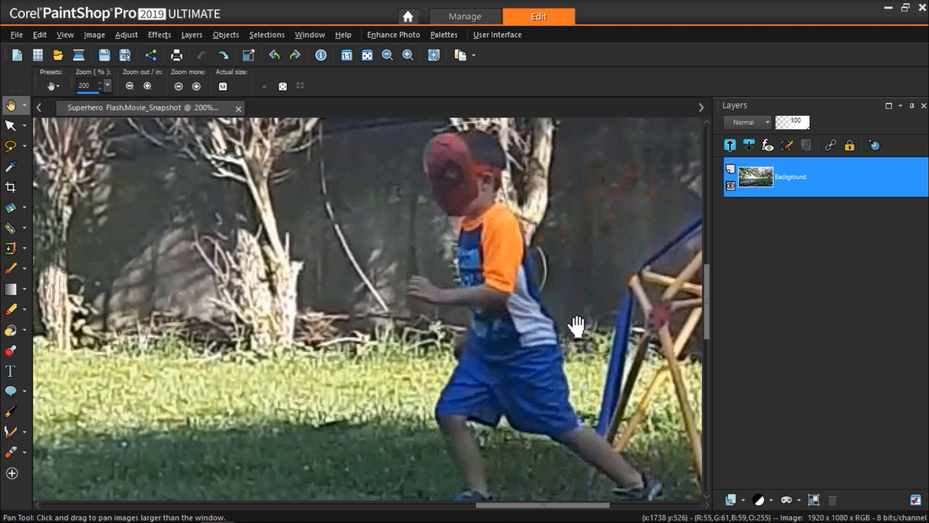
mouse_move(400, 240)
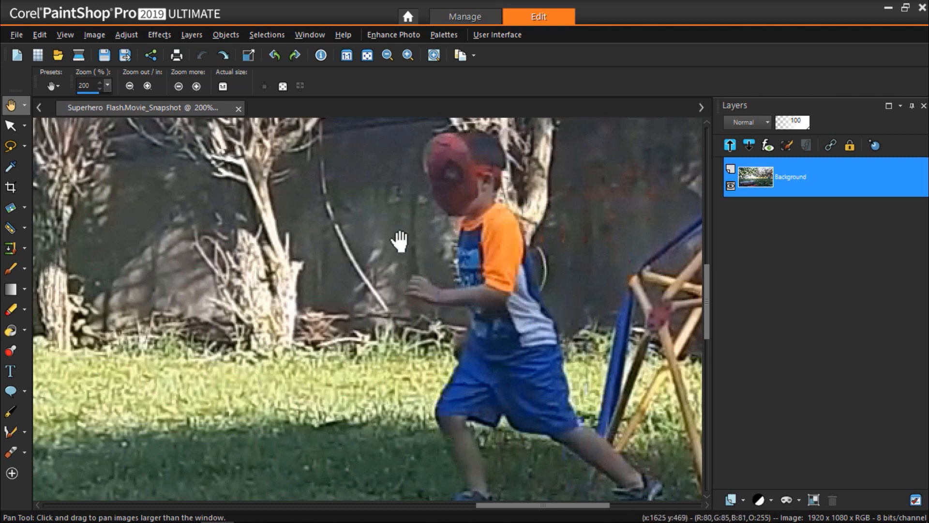
mouse_move(10, 145)
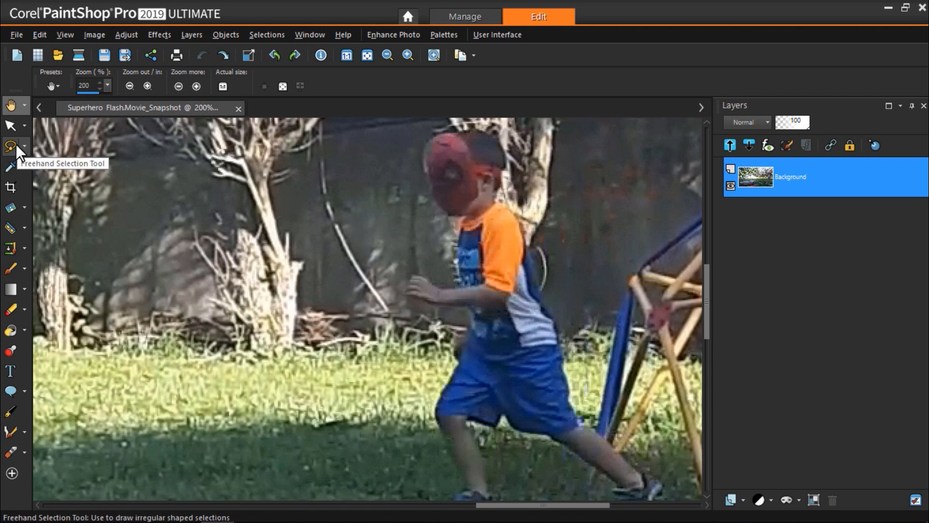
Promote the freehand boy selection to its own layer and hide the Background layer.
left_click(10, 145)
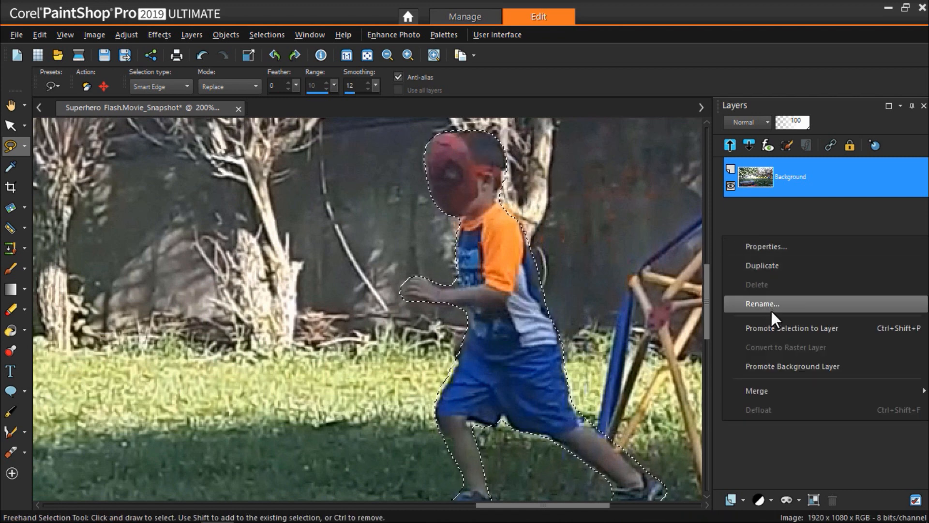
left_click(790, 328)
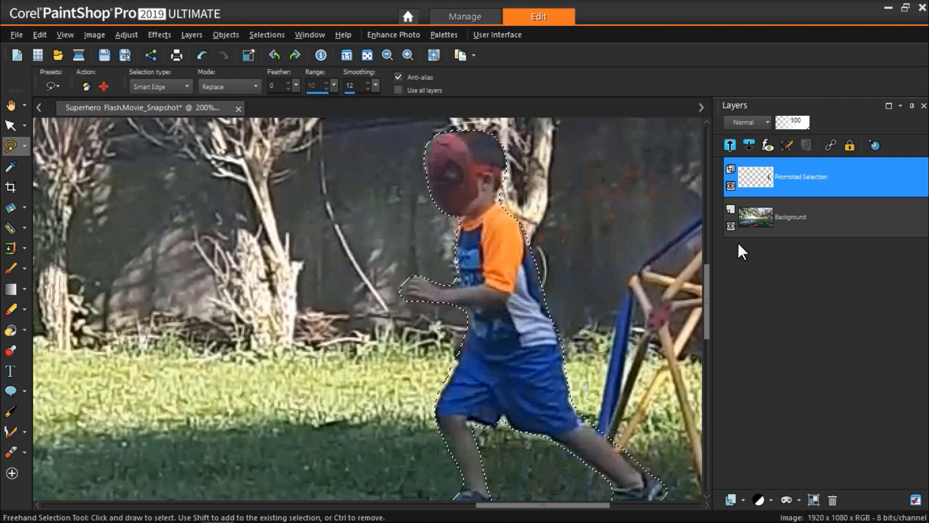
left_click(730, 216)
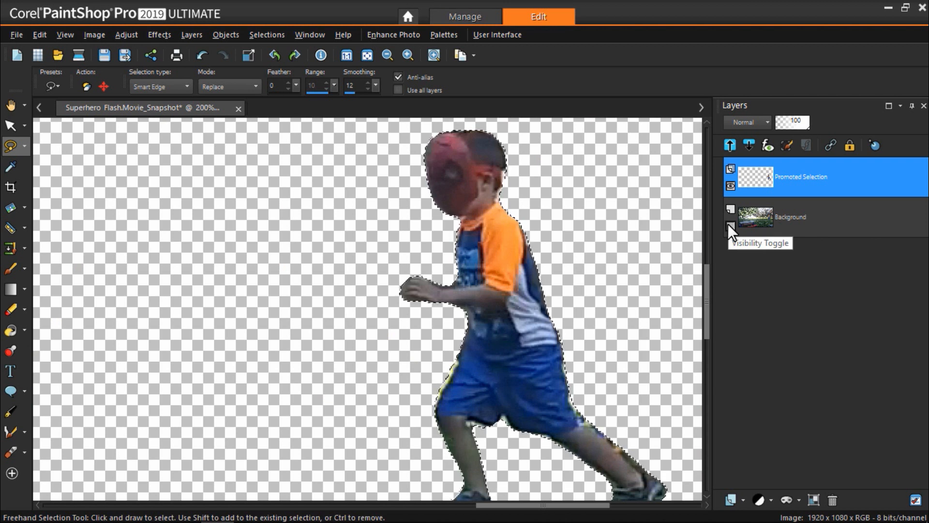
left_click(730, 226)
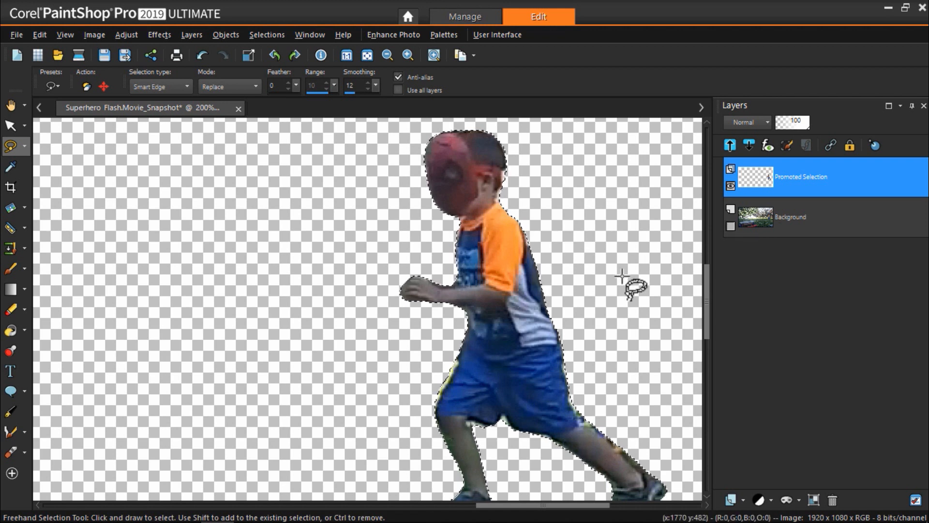
left_click(387, 54)
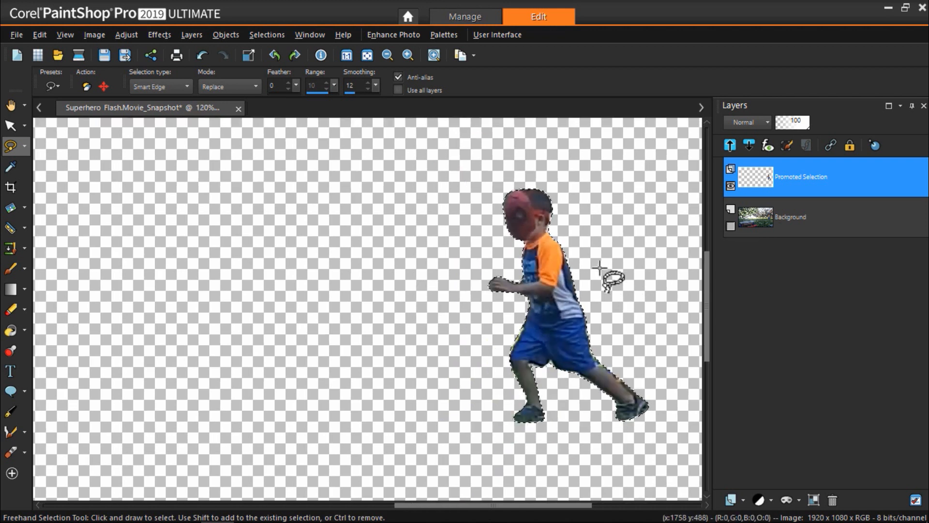
left_click(16, 34)
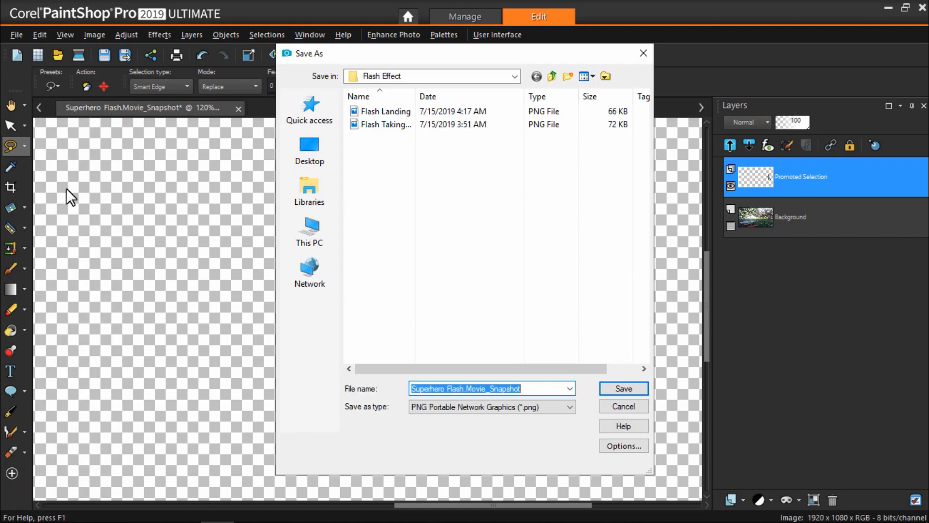
Save the cutout as the merged PNG 'Taking Off Mask' in Flash Effect.
type("Taking Off Mask")
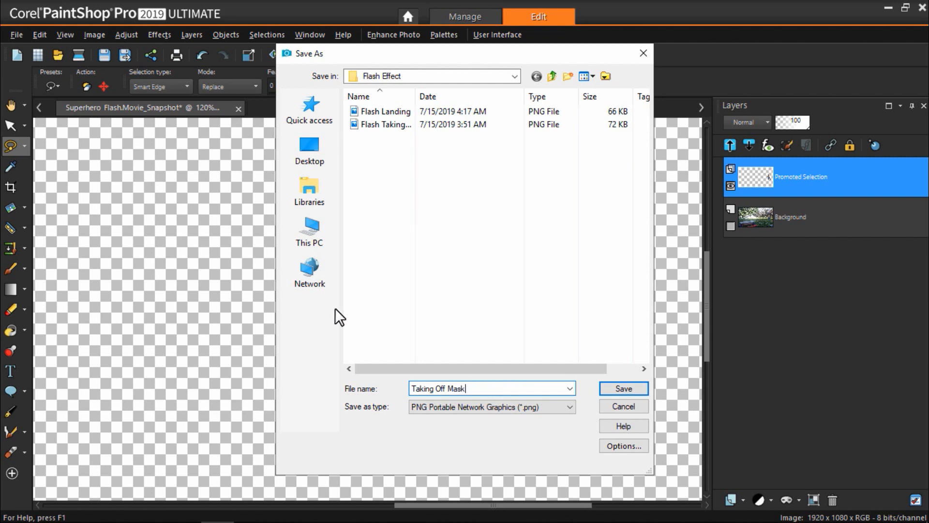
left_click(623, 388)
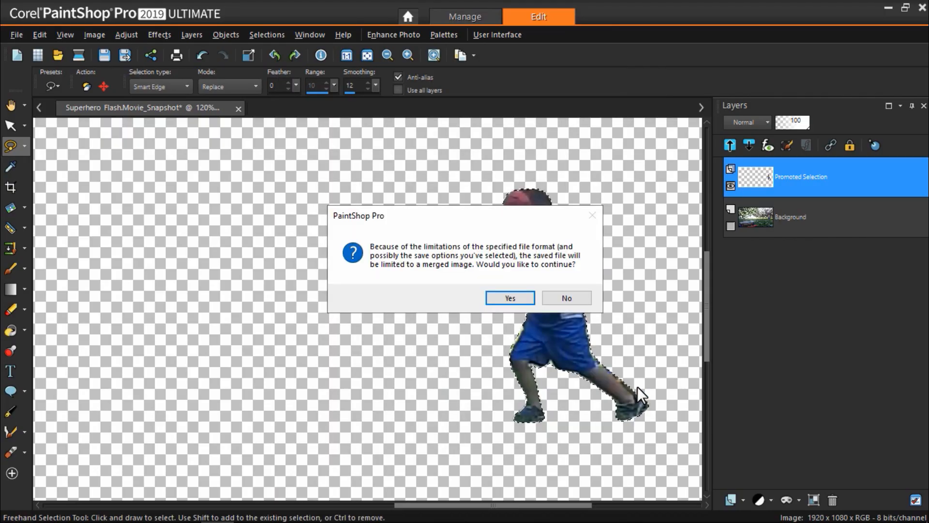
left_click(509, 298)
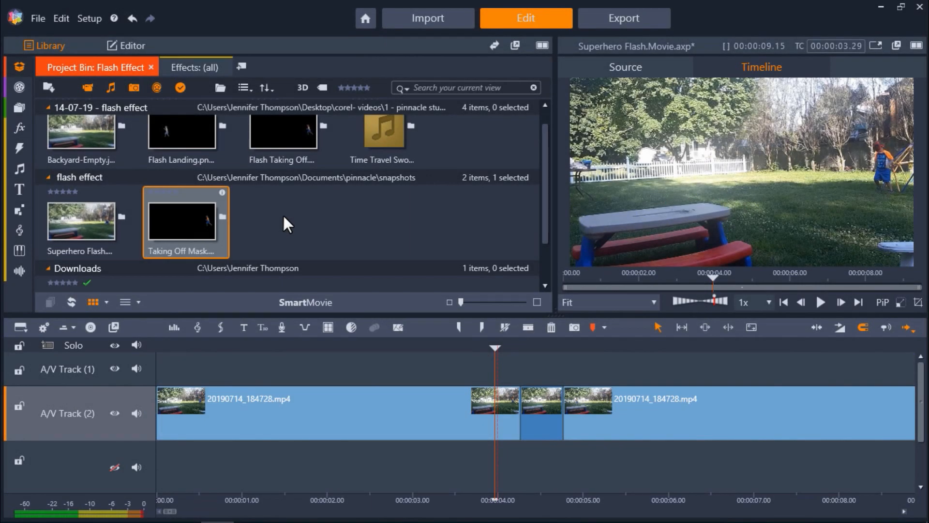
mouse_move(222, 222)
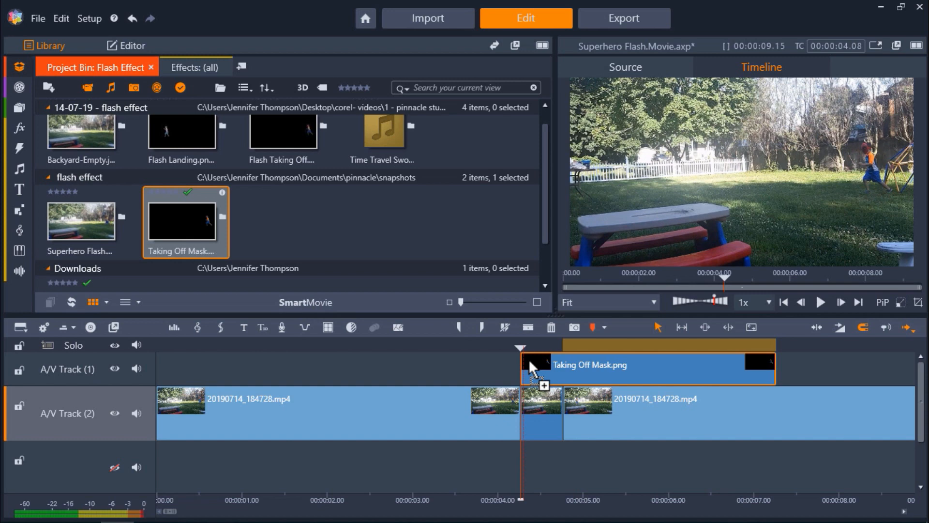
mouse_move(518, 438)
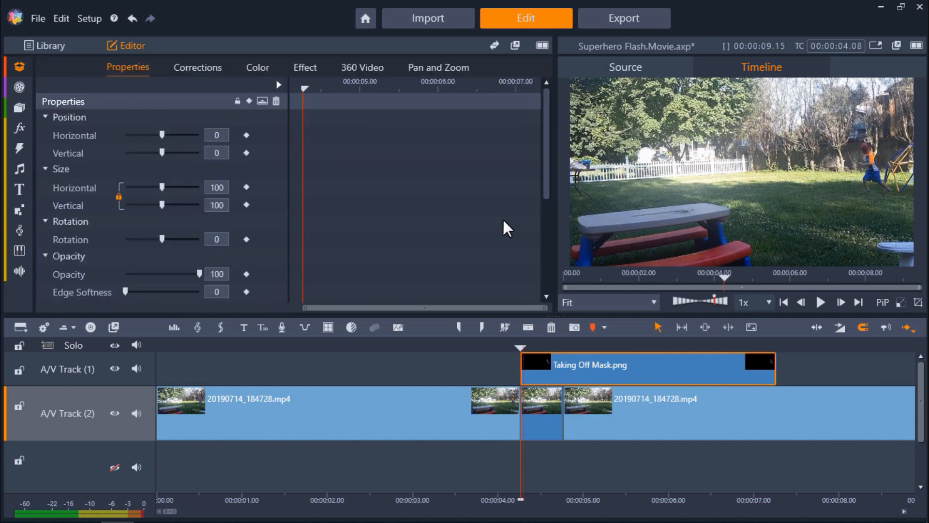
Apply Blur to the Taking Off Mask clip with horizontal 17 and vertical 0.
left_click(304, 67)
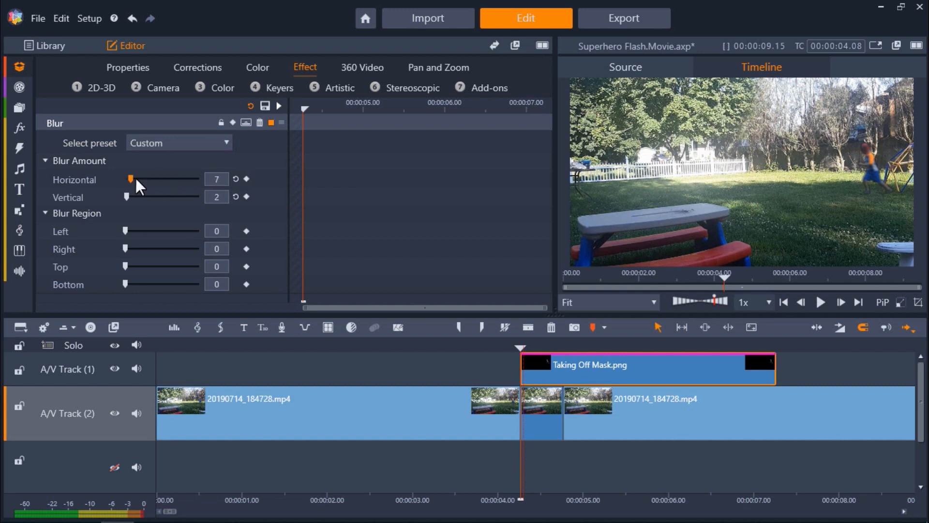
left_click_drag(130, 178, 137, 179)
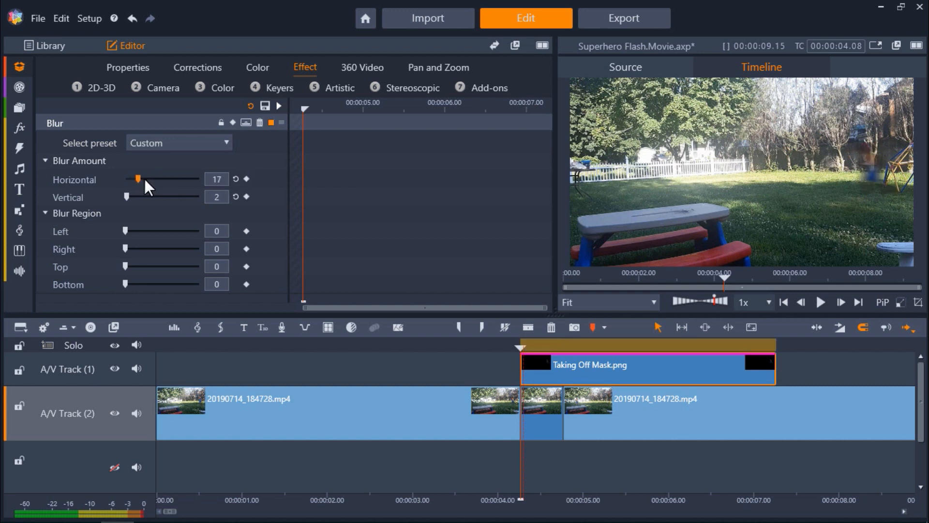
mouse_move(132, 203)
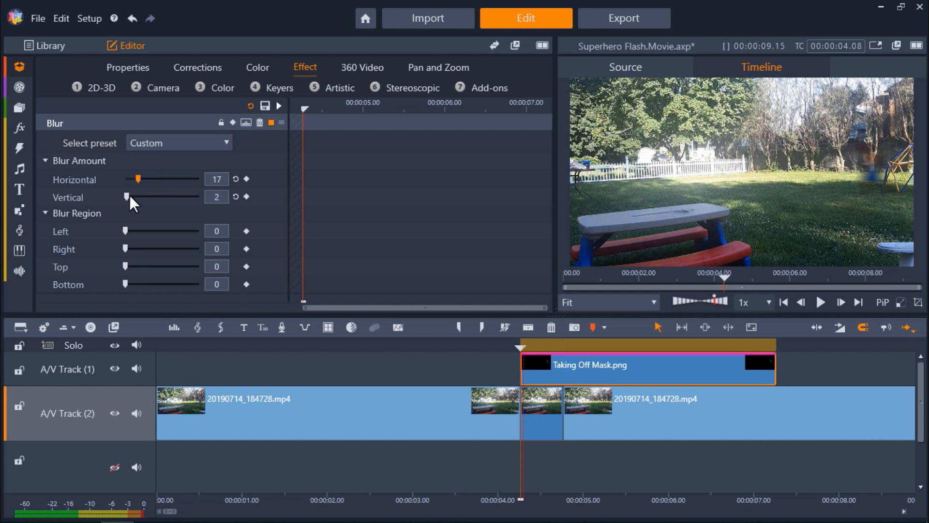
left_click_drag(137, 196, 125, 196)
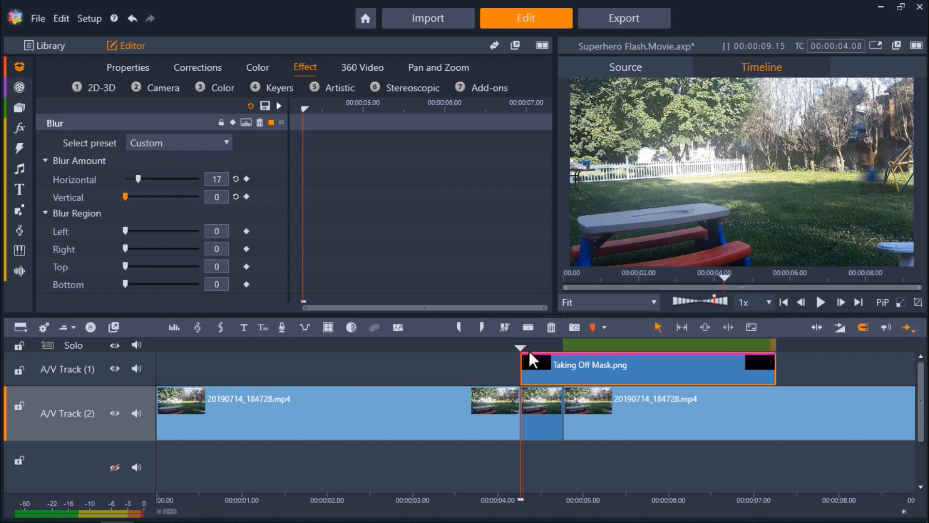
Set the Taking Off Mask clip's duration to 00:00:00.02.
right_click(536, 365)
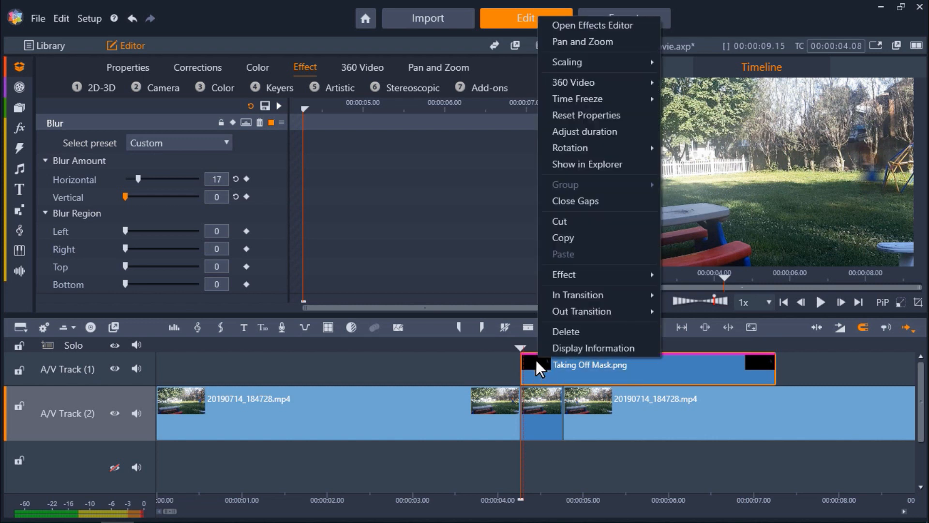
left_click(584, 131)
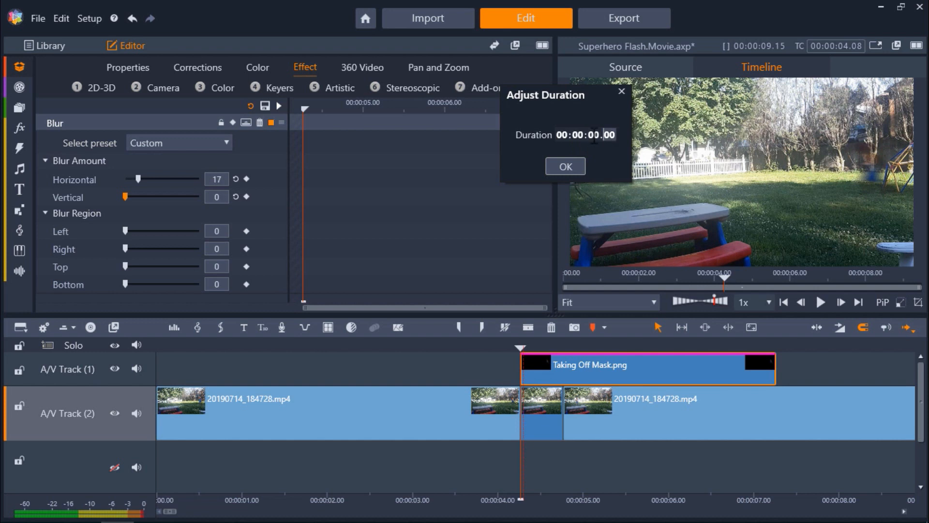
type("02")
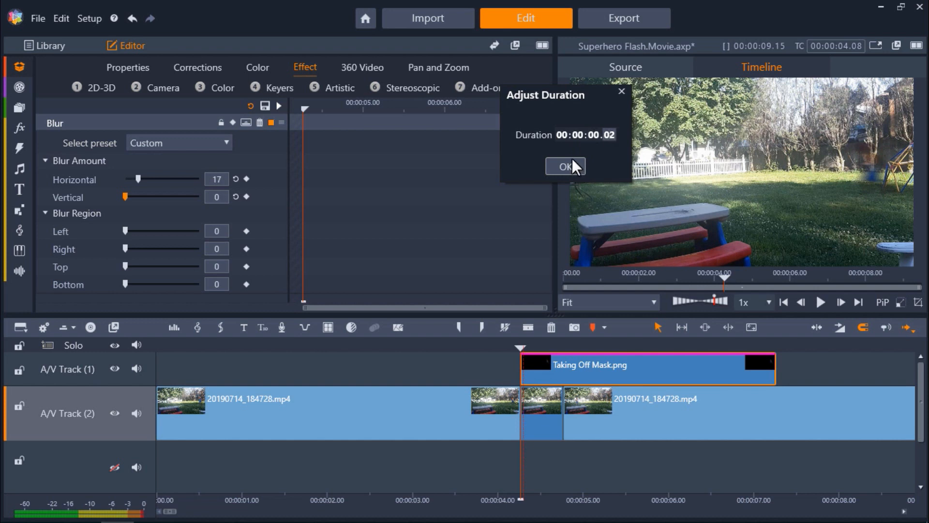
left_click(563, 166)
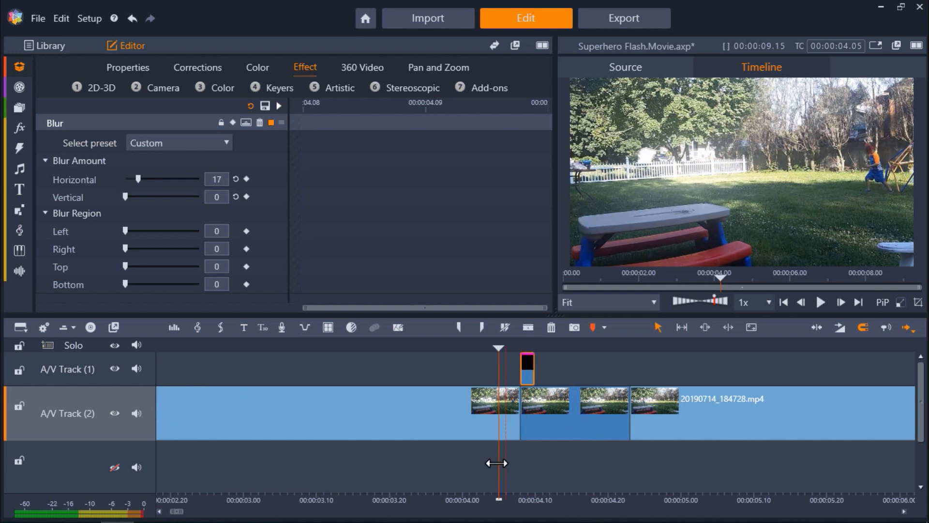
Play and stop the blurred take-off preview, then show the project bins list.
left_click(821, 302)
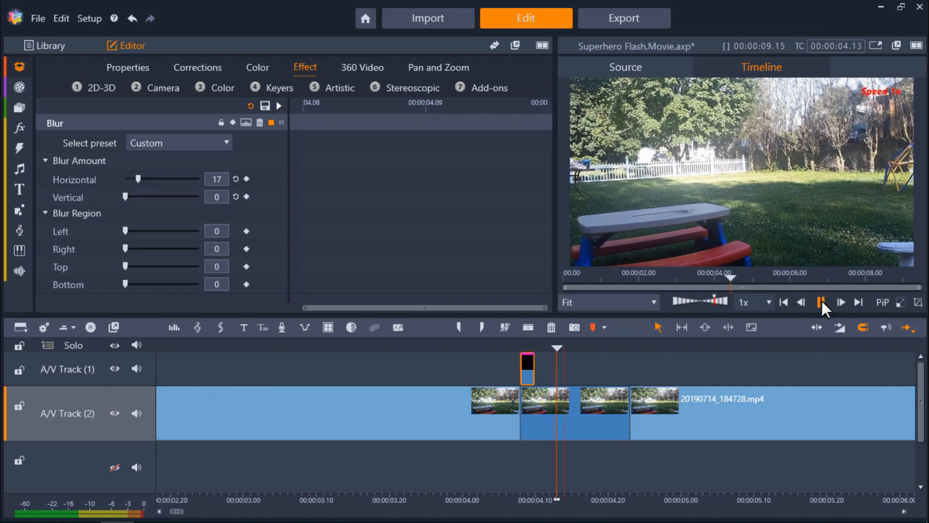
left_click(821, 302)
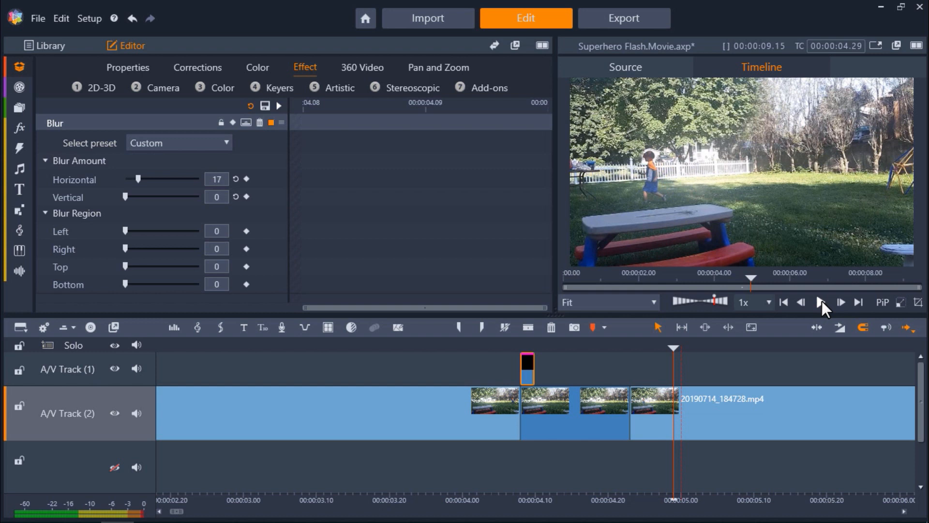
left_click(19, 66)
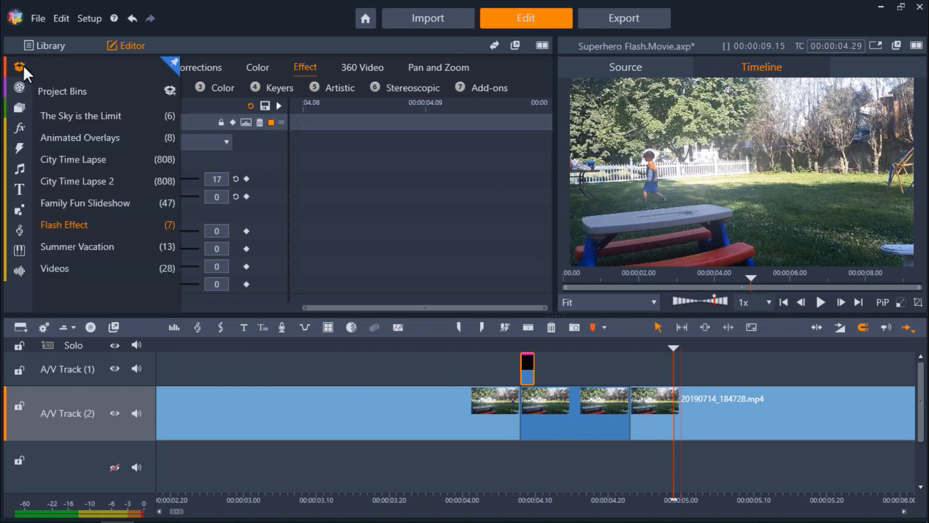
Place Flash Landing.png on Track 1 at the landing and set its duration to 00:00:00.02.
left_click(63, 225)
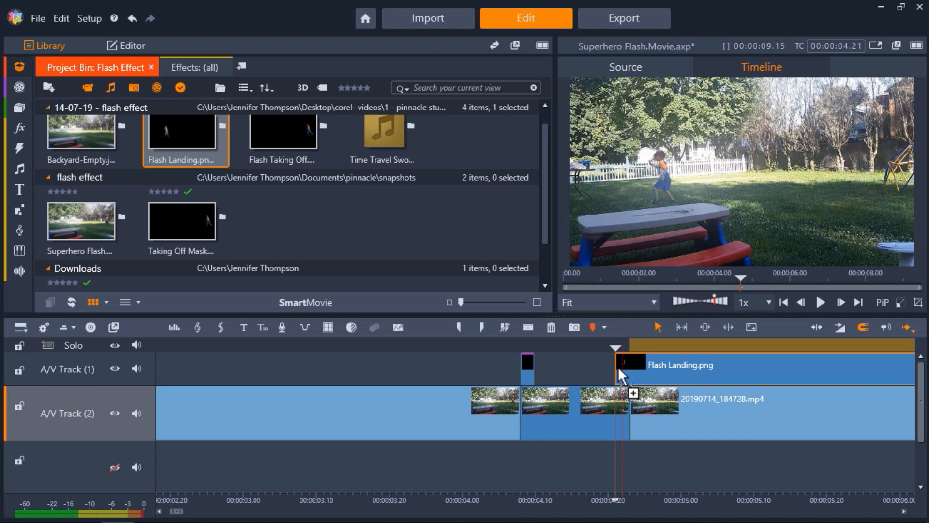
right_click(628, 364)
type("00:00:00.02")
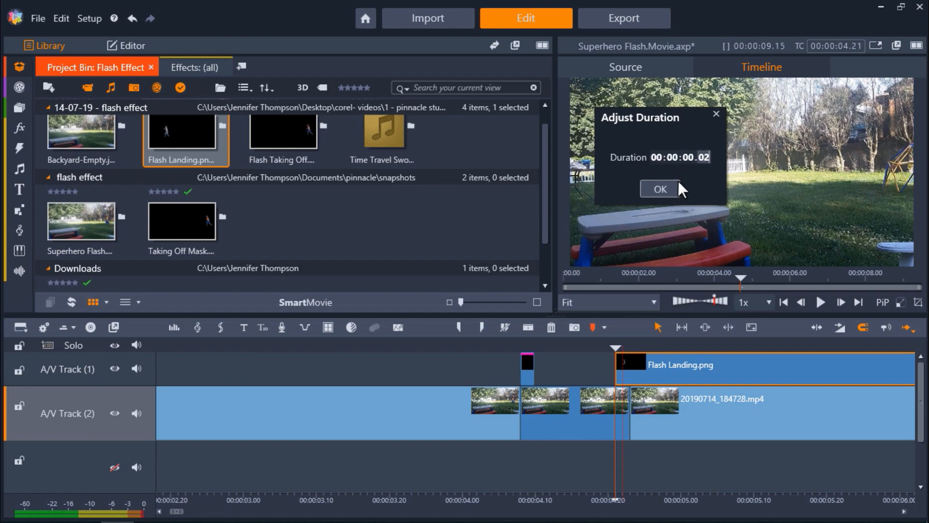
left_click(658, 189)
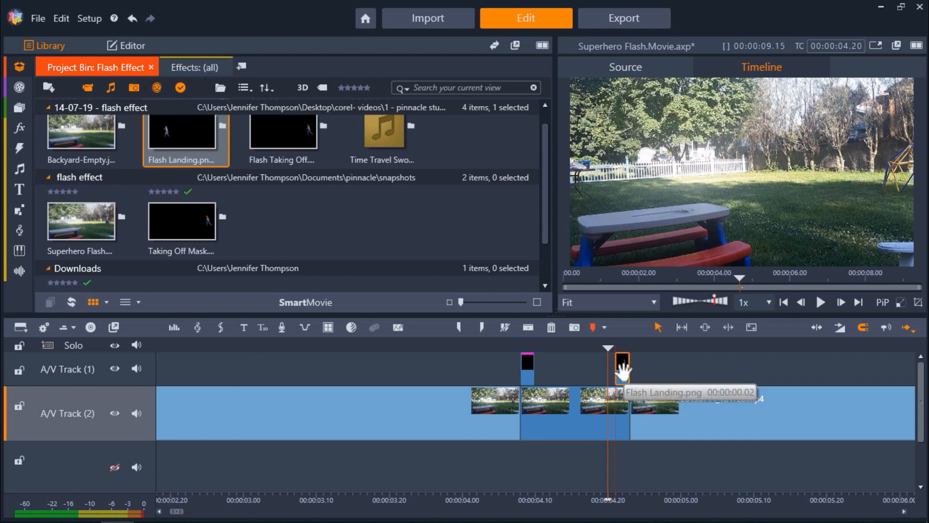
Copy Taking Off Mask's blur effect onto Flash Landing.png and preview Time Travel Swoosh.mp3.
right_click(527, 361)
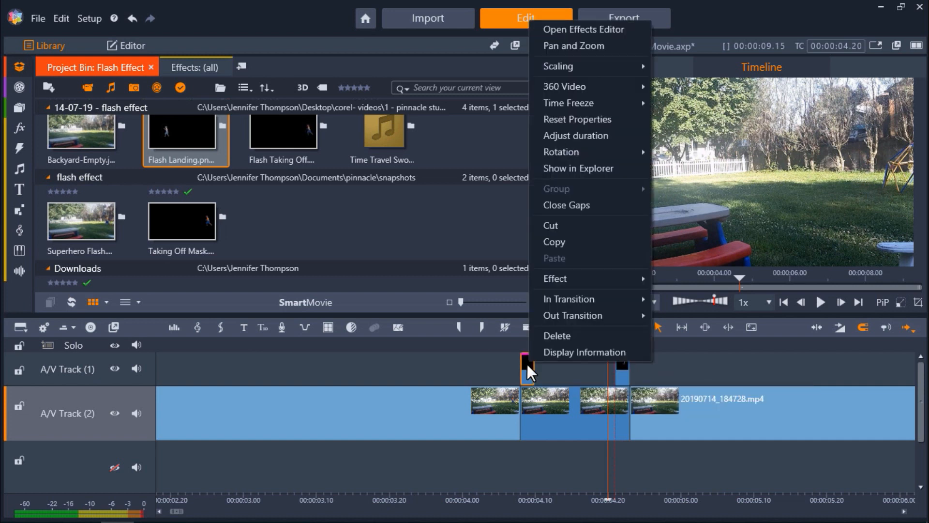
mouse_move(583, 278)
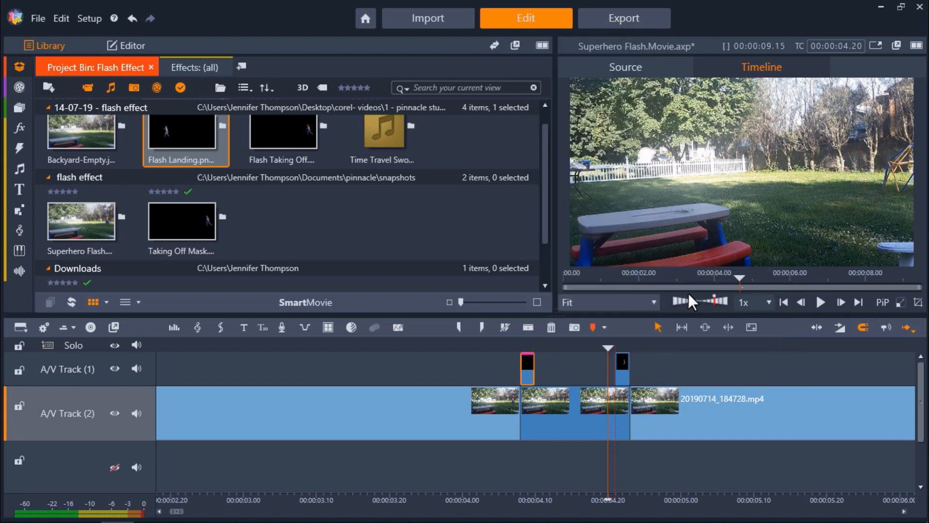
mouse_move(622, 373)
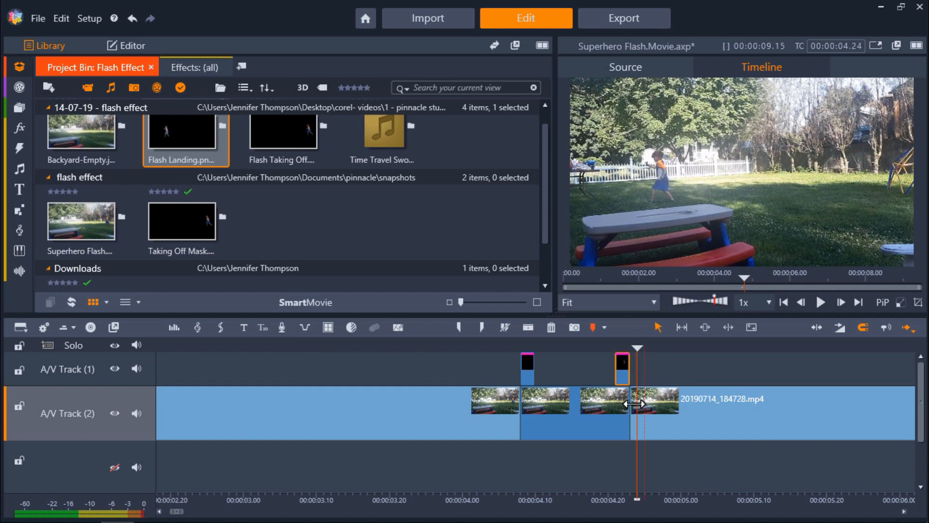
left_click(383, 132)
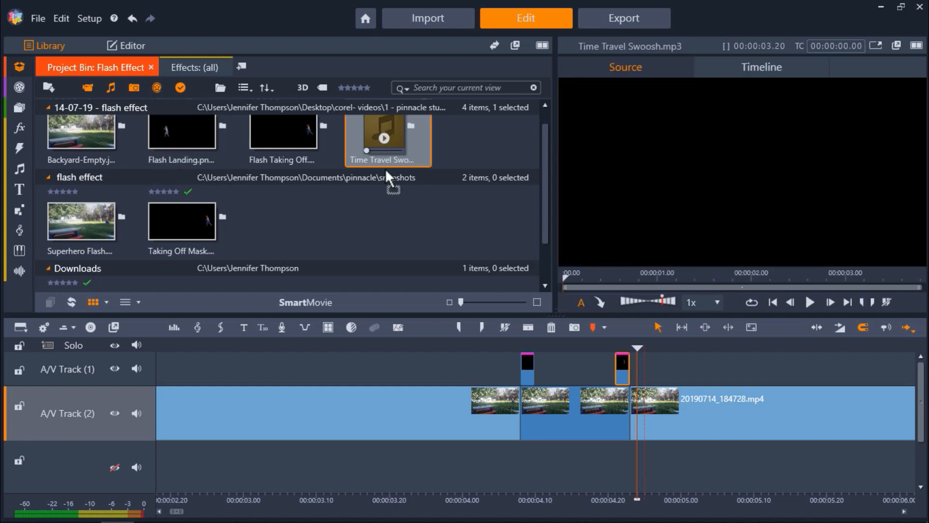